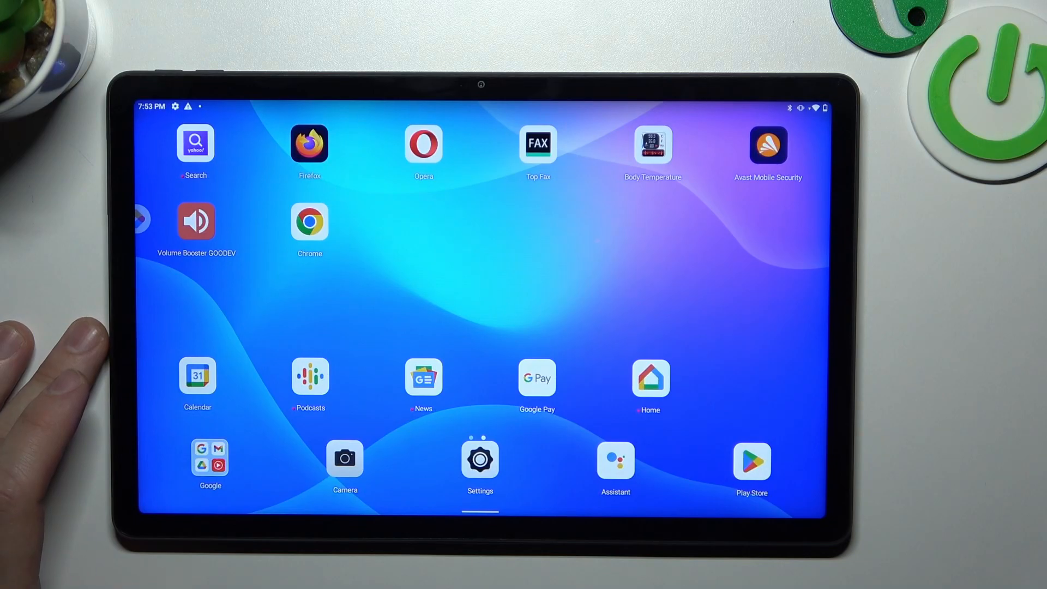
Step: Launch the Files app from the app drawer by searching 'Fi'
scroll(up, 3)
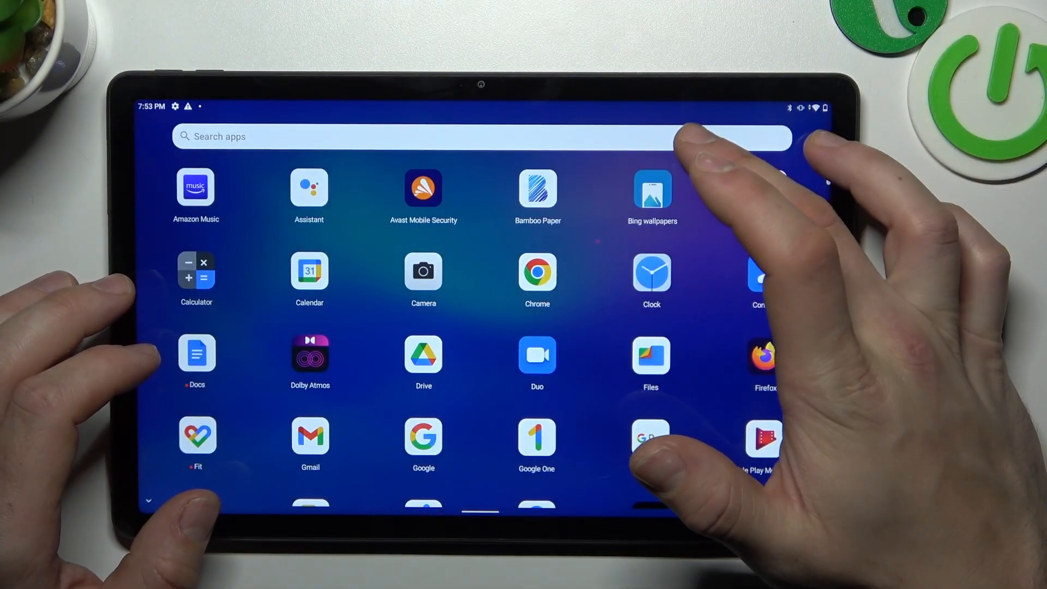
text(Fi)
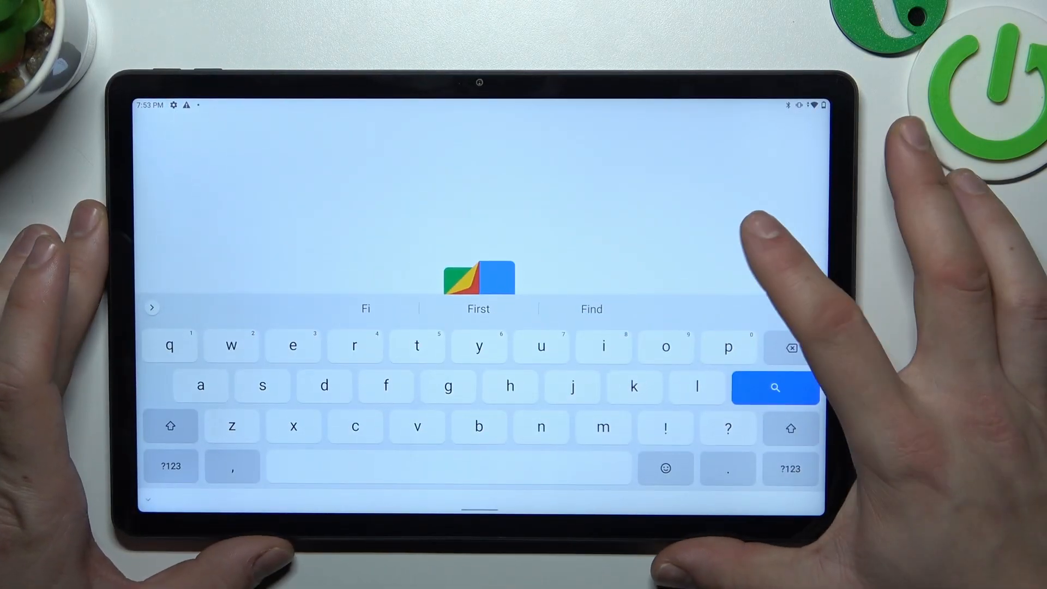
click(774, 387)
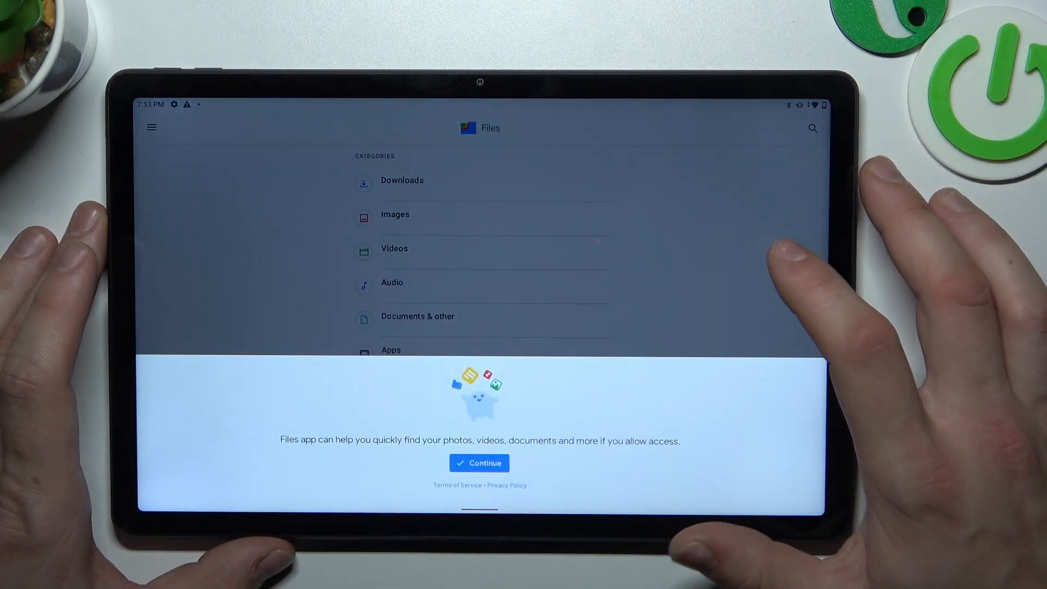
Step: Grant Files by Google 'Allow access to manage all files' and return to its browse screen
click(479, 463)
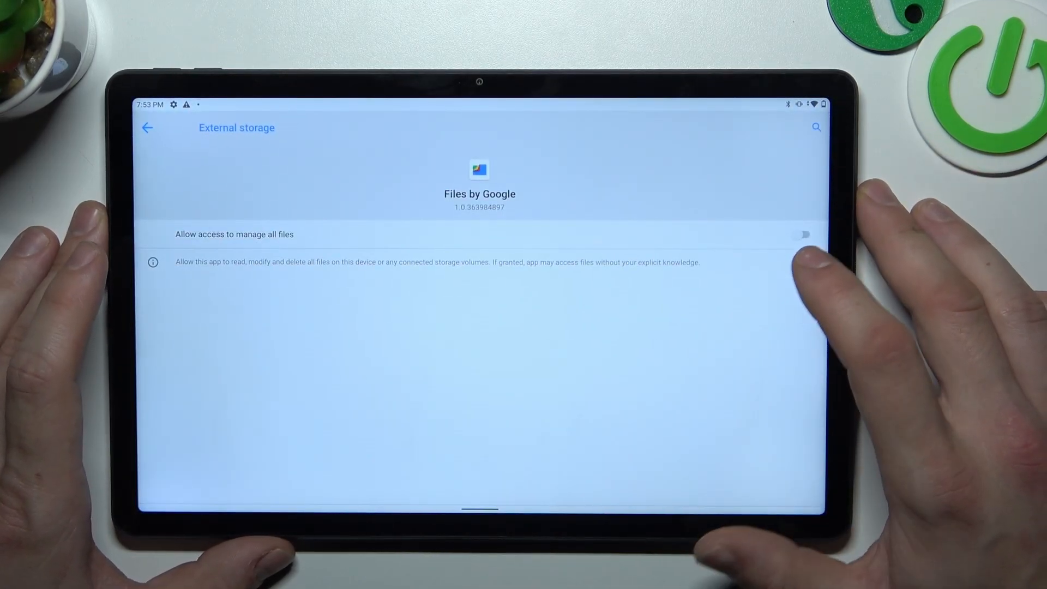
click(803, 235)
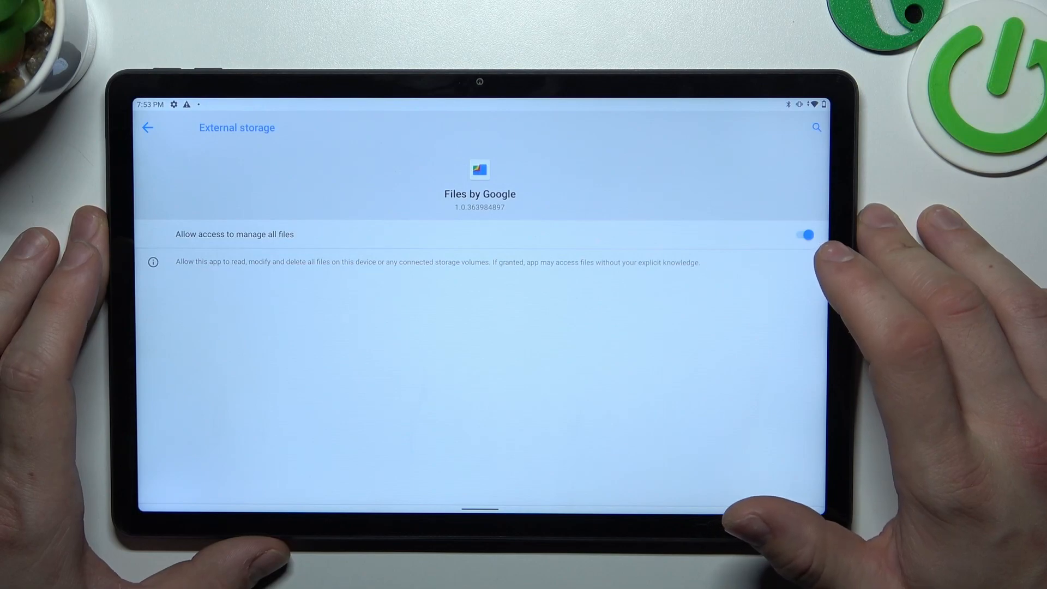
click(147, 128)
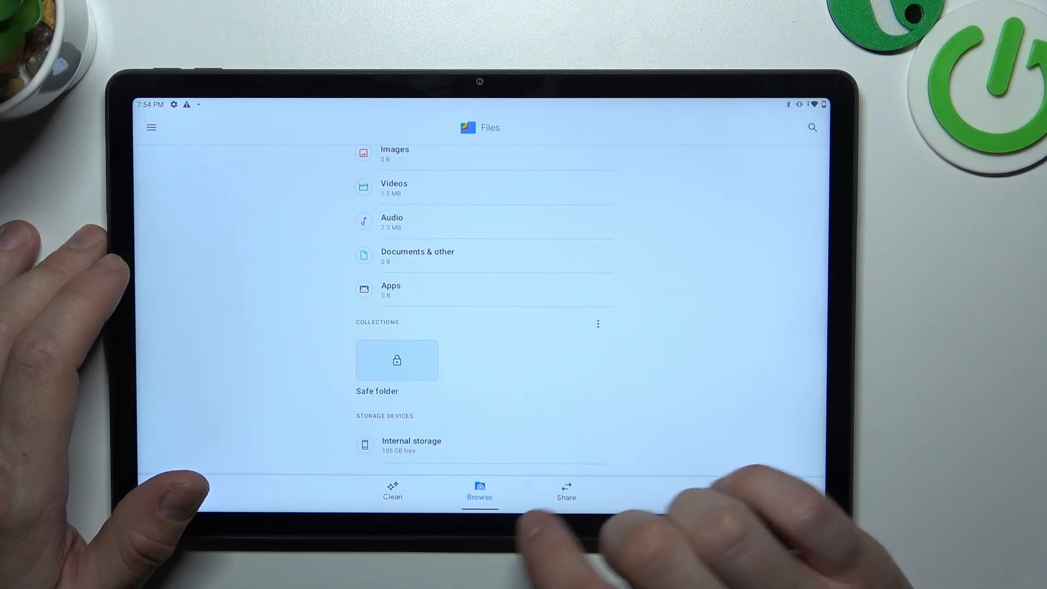
Step: Visit the Share and Clean sections, then bring up the side menu
click(566, 492)
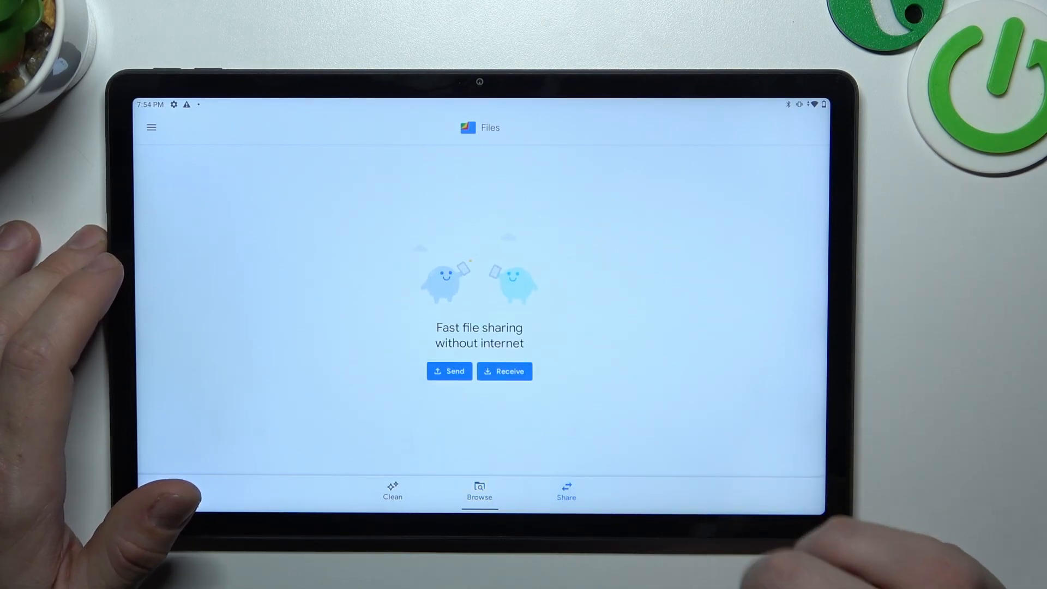
click(393, 491)
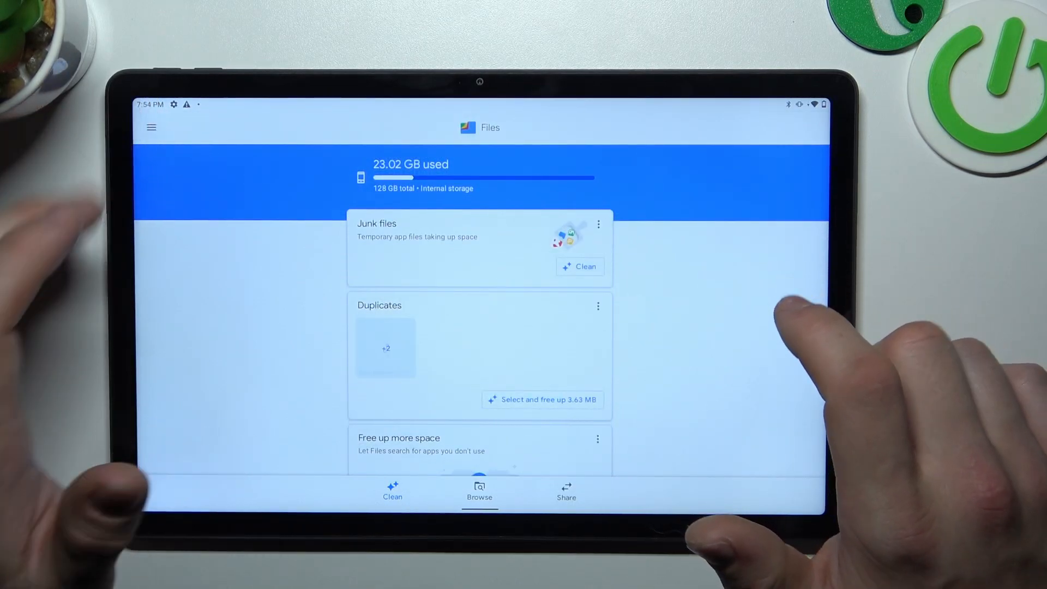
click(150, 128)
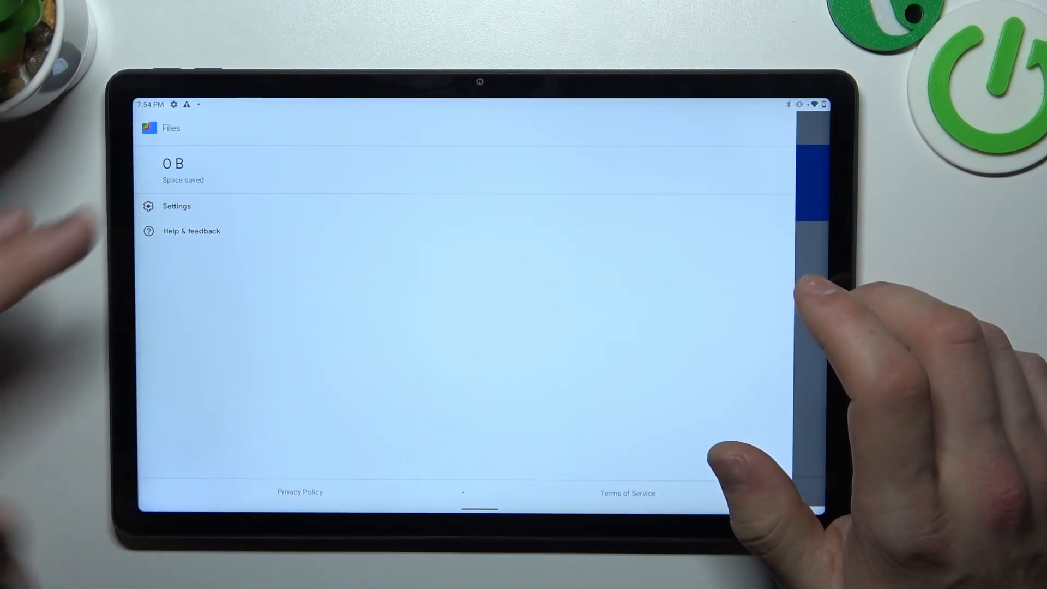